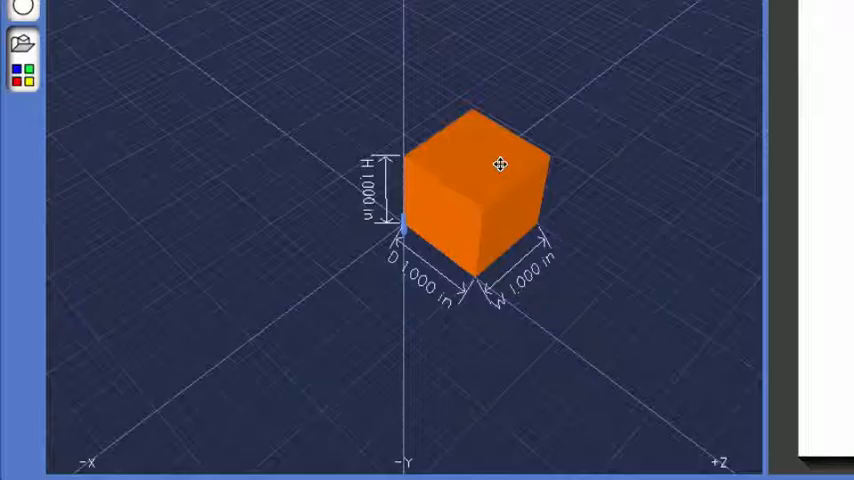
Step: Open Properties for the orange 1-inch cube from its right-click menu
right_click(500, 165)
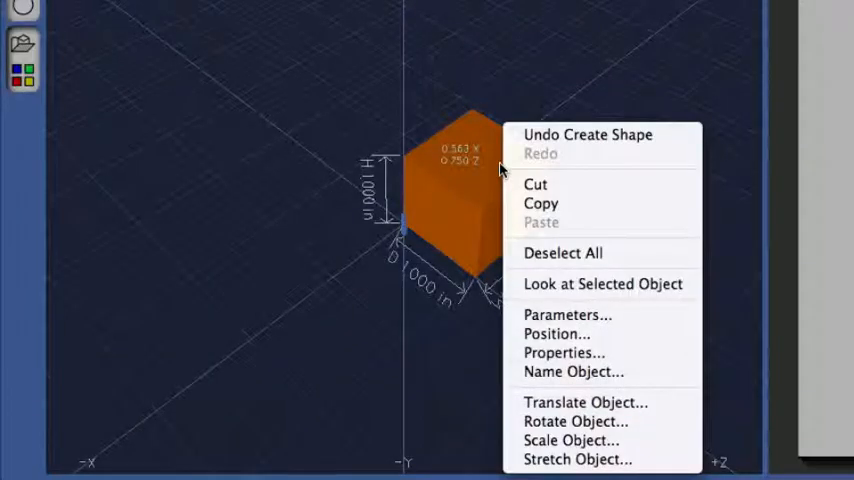
mouse_move(564, 352)
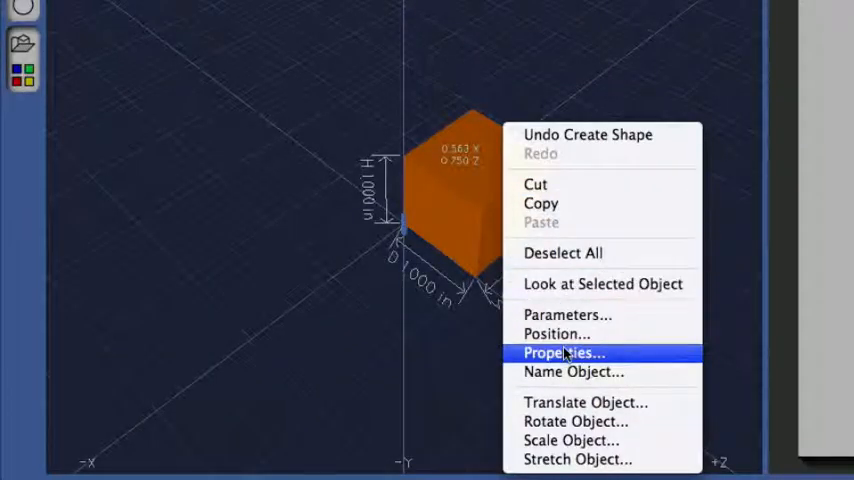
click(563, 352)
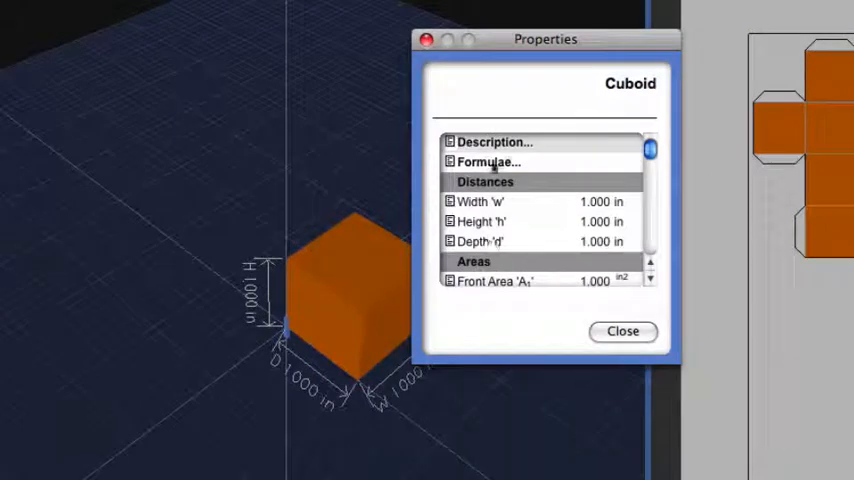
Step: Move the Cuboid properties window, scroll its list, and show the cuboid Description
drag(545, 39, 510, 59)
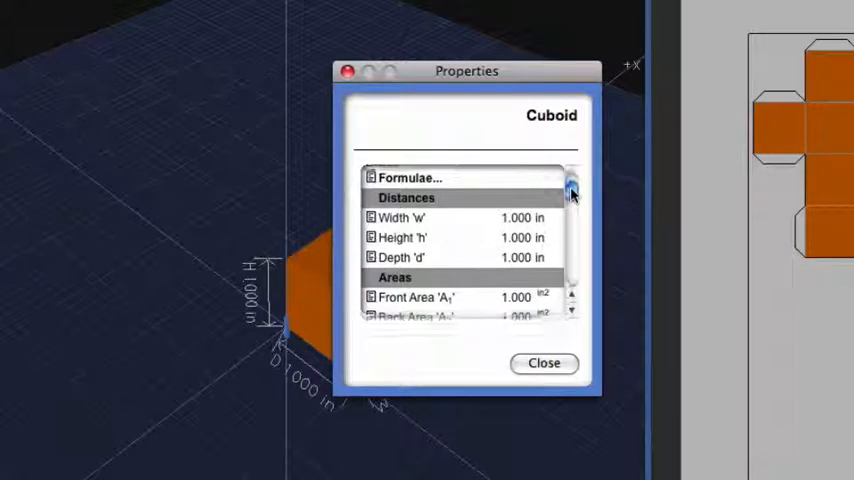
scroll(down, 3)
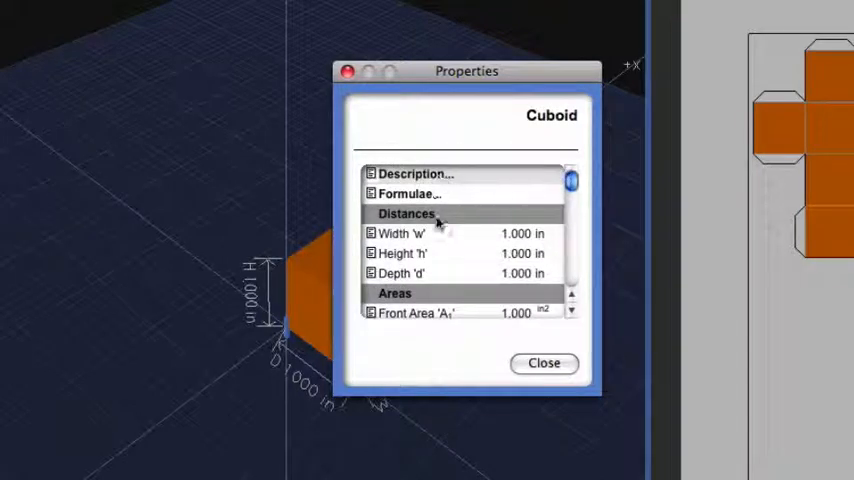
mouse_move(411, 253)
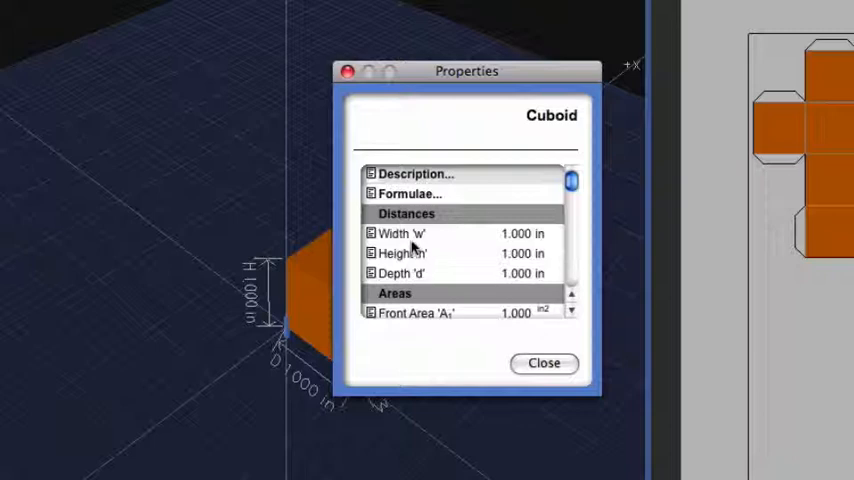
mouse_move(420, 186)
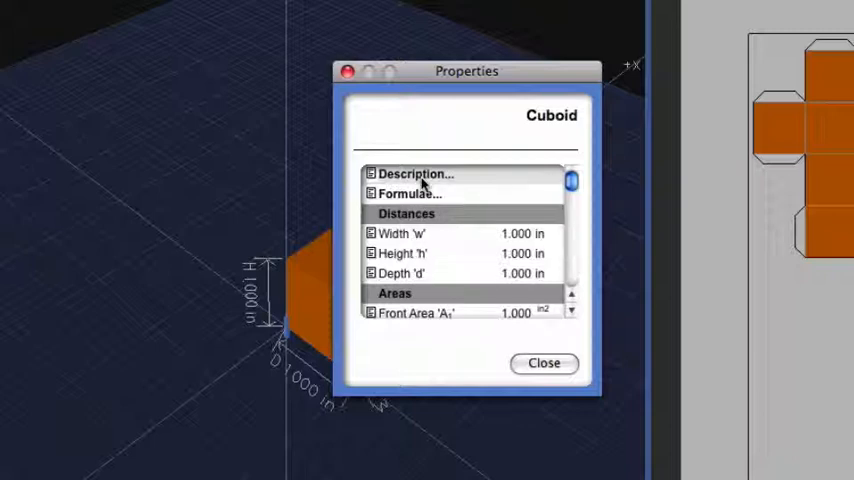
click(413, 173)
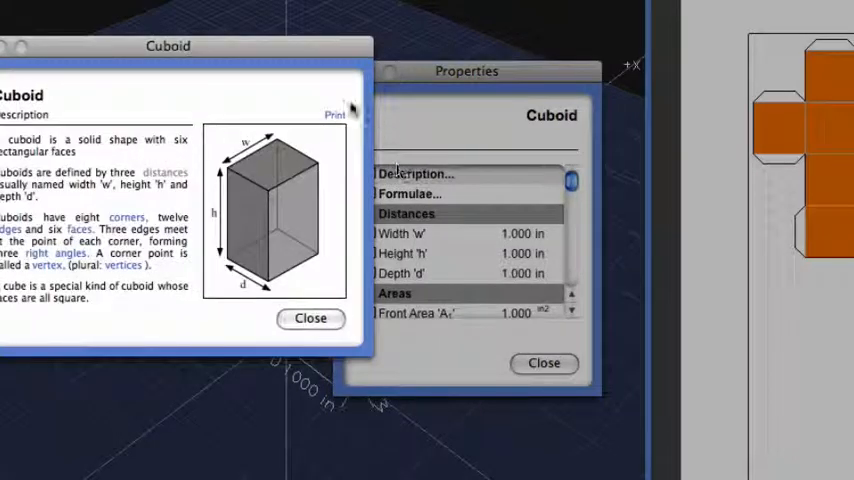
Step: Drag the Cuboid description window toward the screen centre so it's fully readable
drag(167, 46, 268, 81)
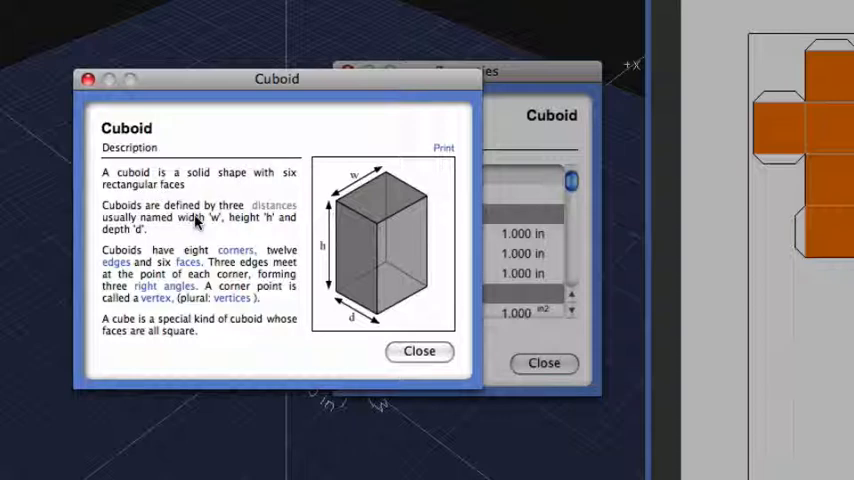
mouse_move(233, 250)
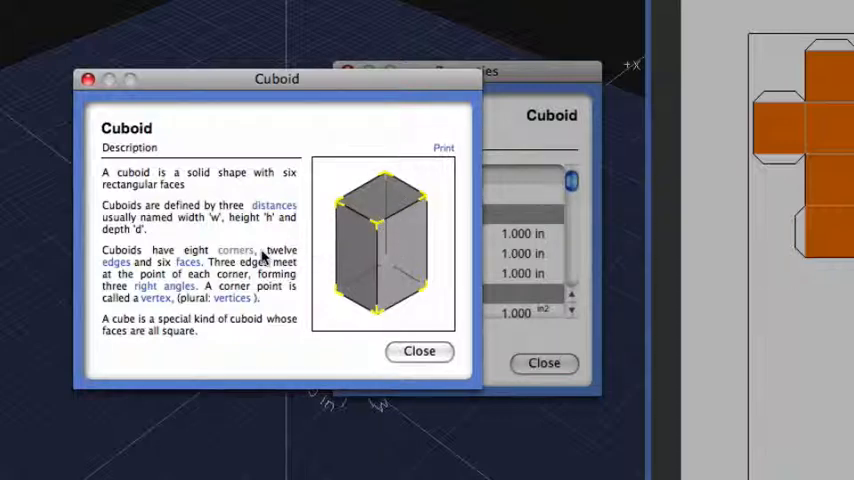
mouse_move(272, 232)
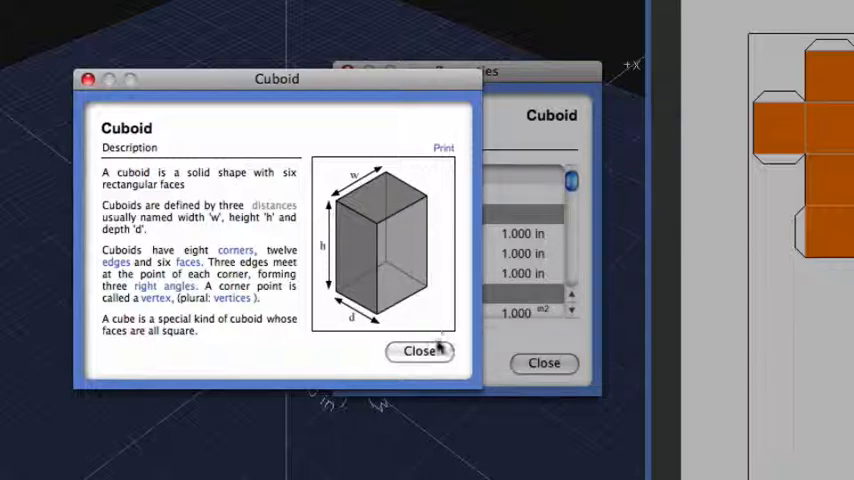
Step: Close the description, review face areas and 6.000 total area, and dismiss the V=whd explanation
click(419, 351)
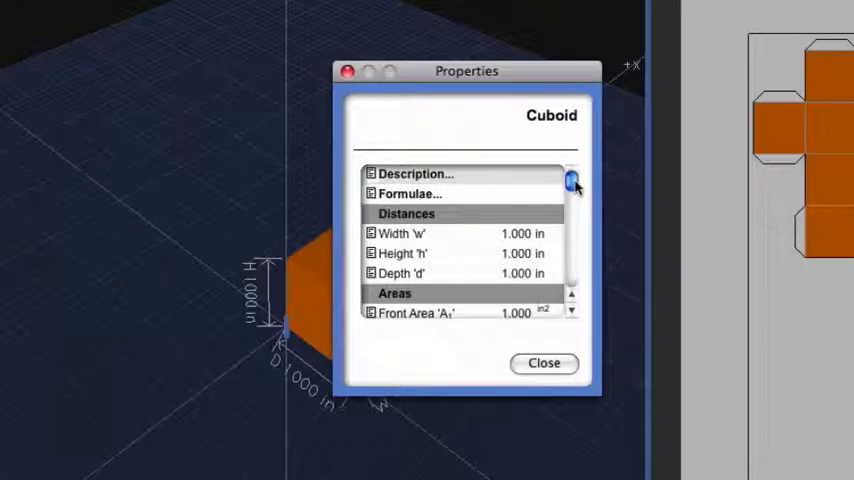
drag(571, 185, 571, 255)
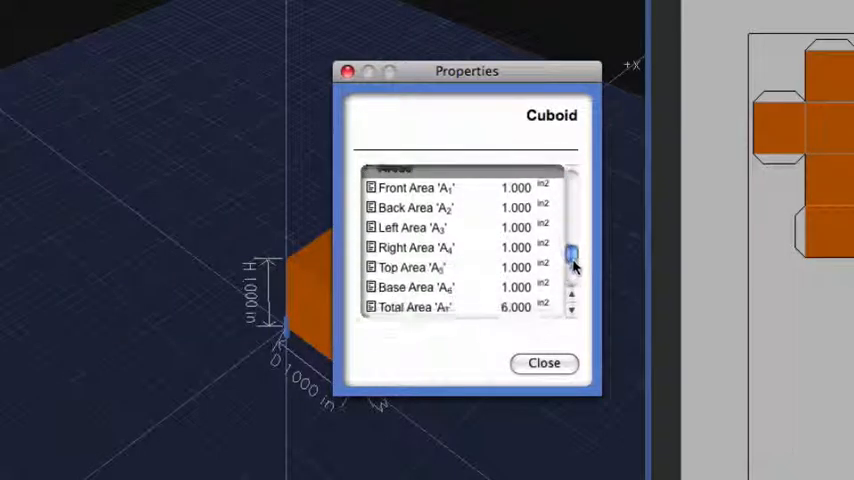
scroll(down, 3)
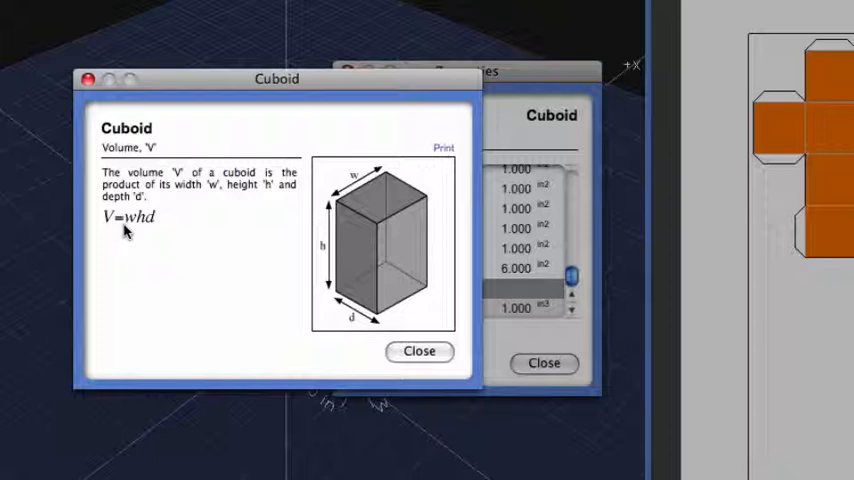
click(419, 351)
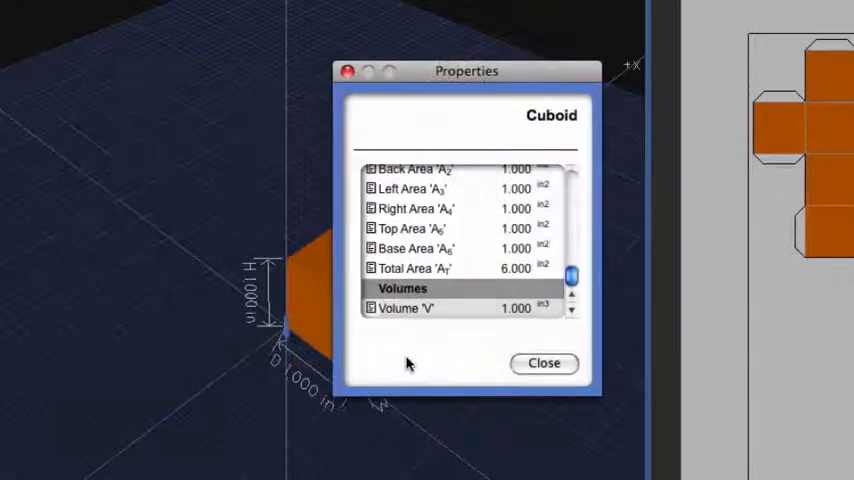